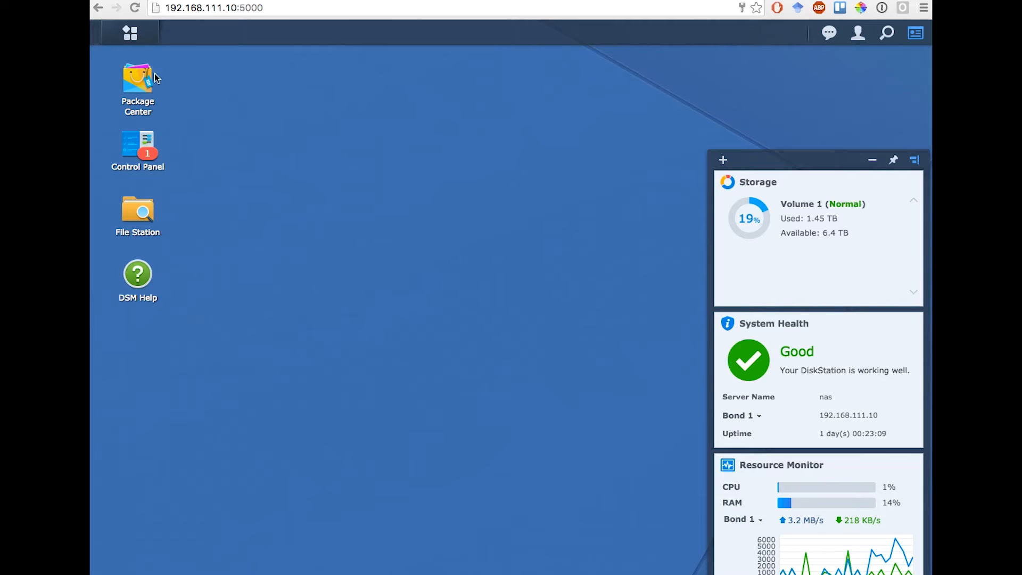
# Open the DSM main menu of installed applications to reach Storage Manager
pyautogui.click(129, 33)
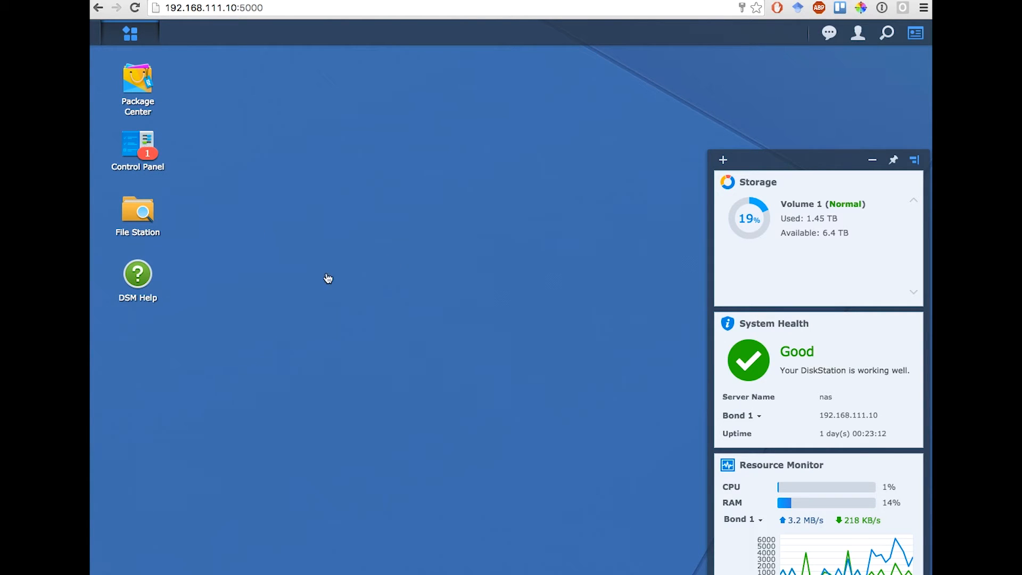
pyautogui.moveTo(465, 184)
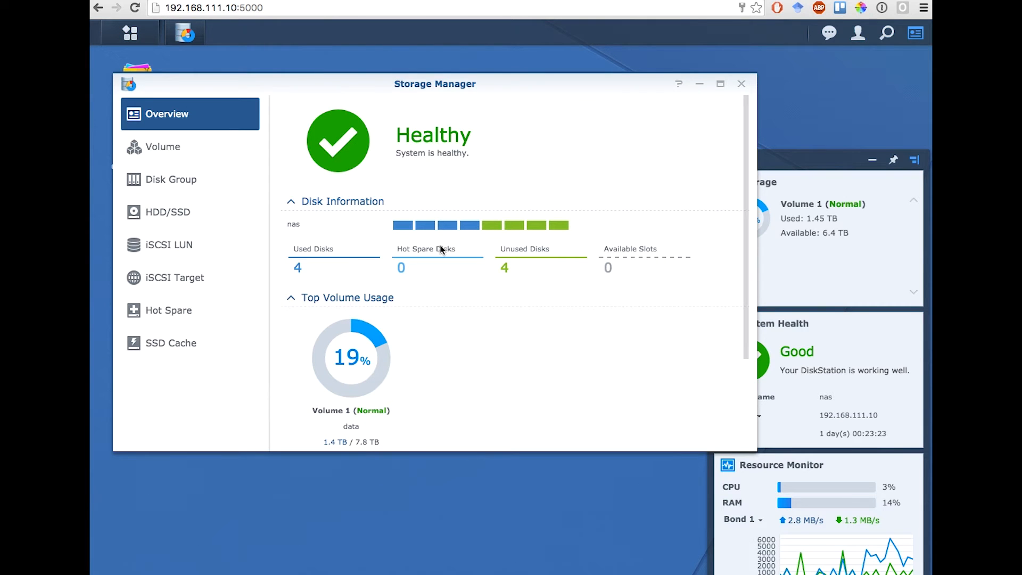
pyautogui.moveTo(574, 258)
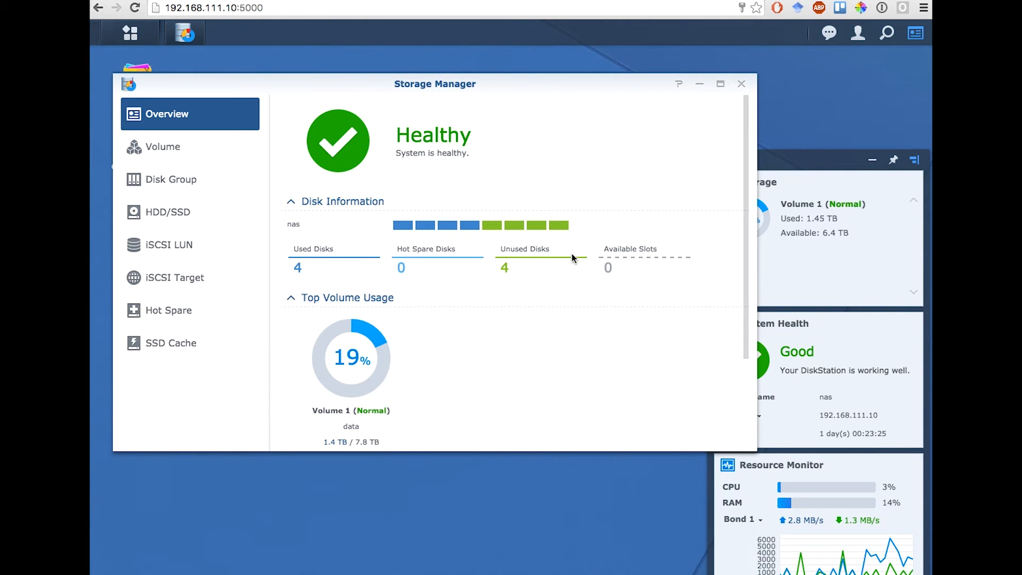
pyautogui.moveTo(538, 265)
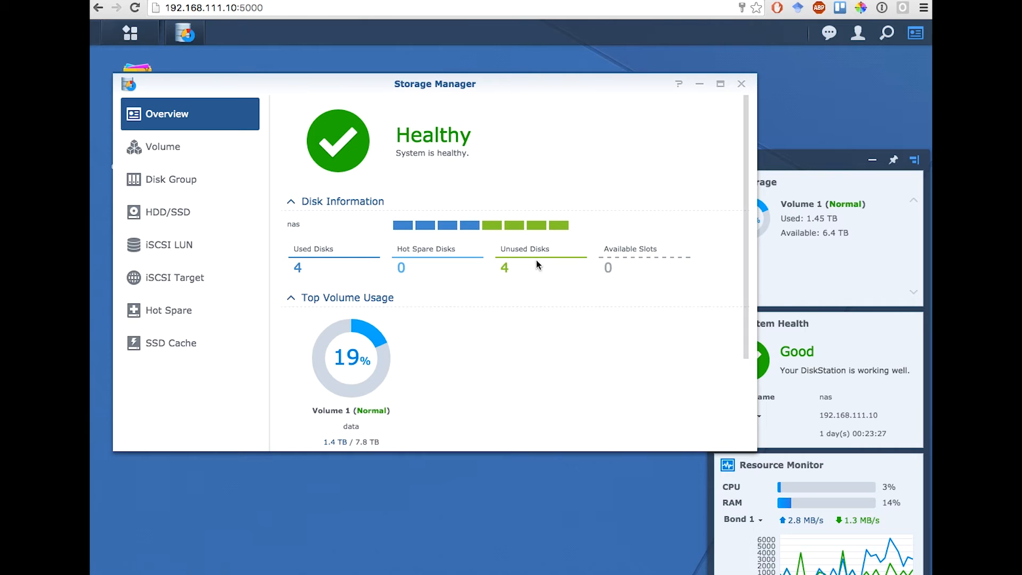
pyautogui.moveTo(641, 207)
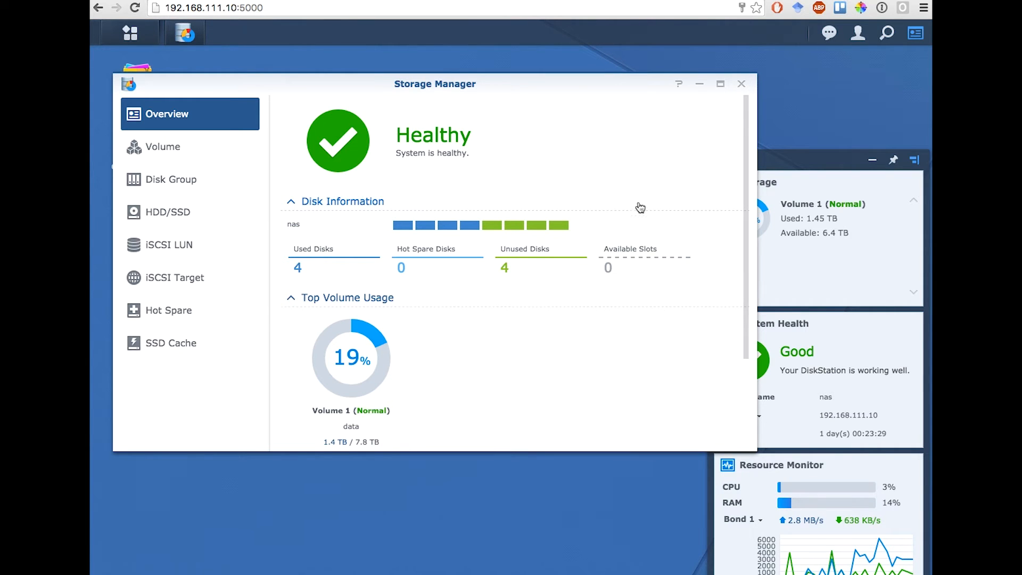
pyautogui.moveTo(596, 277)
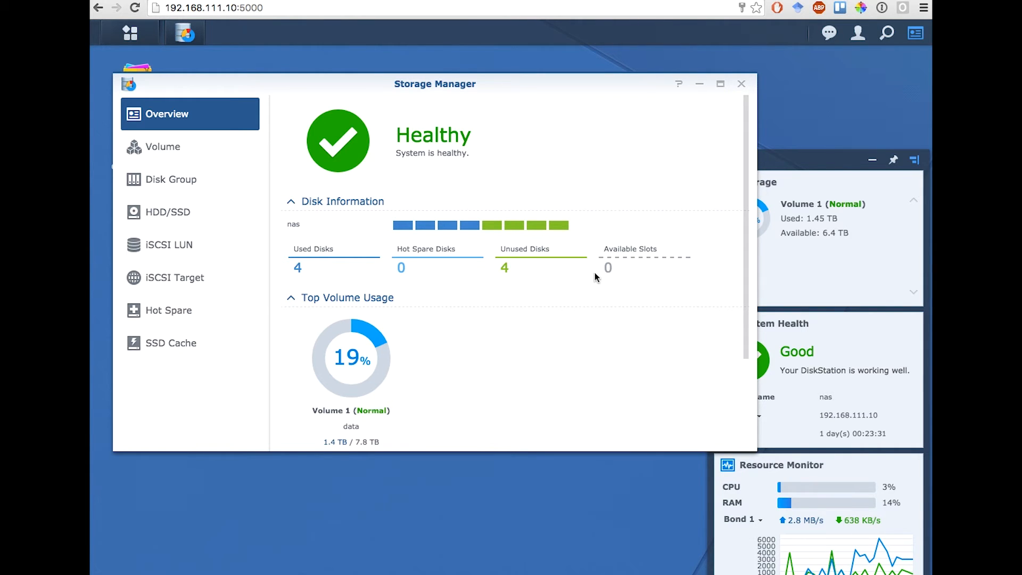
# Show Volume 1 details: SHR RAID, Btrfs, 7.85 TB, four normal disks
pyautogui.click(165, 146)
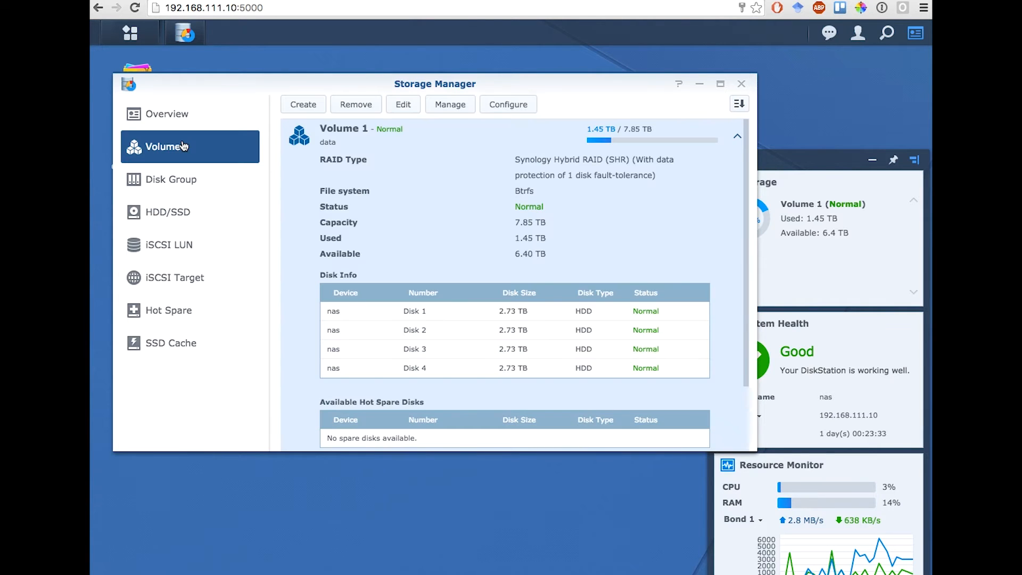
pyautogui.moveTo(430, 276)
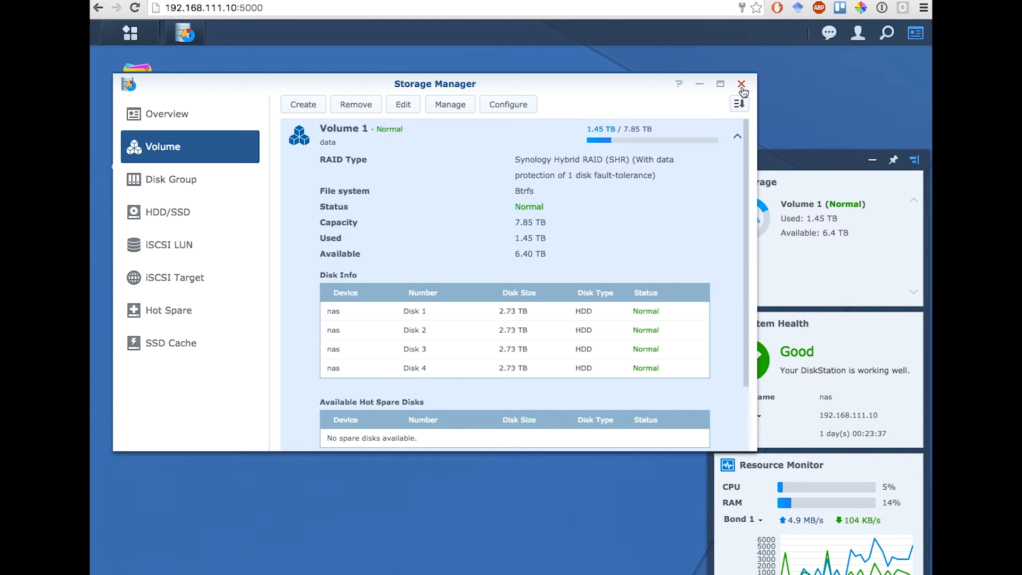
pyautogui.moveTo(130, 33)
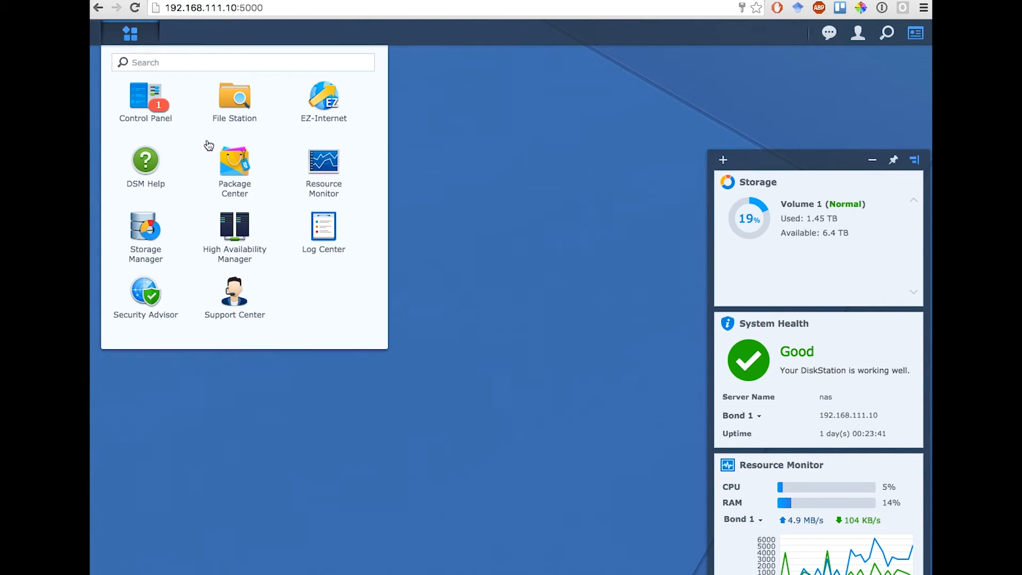
# Enable the SSH service on port 22 in Control Panel's Terminal & SNMP and apply
pyautogui.click(145, 98)
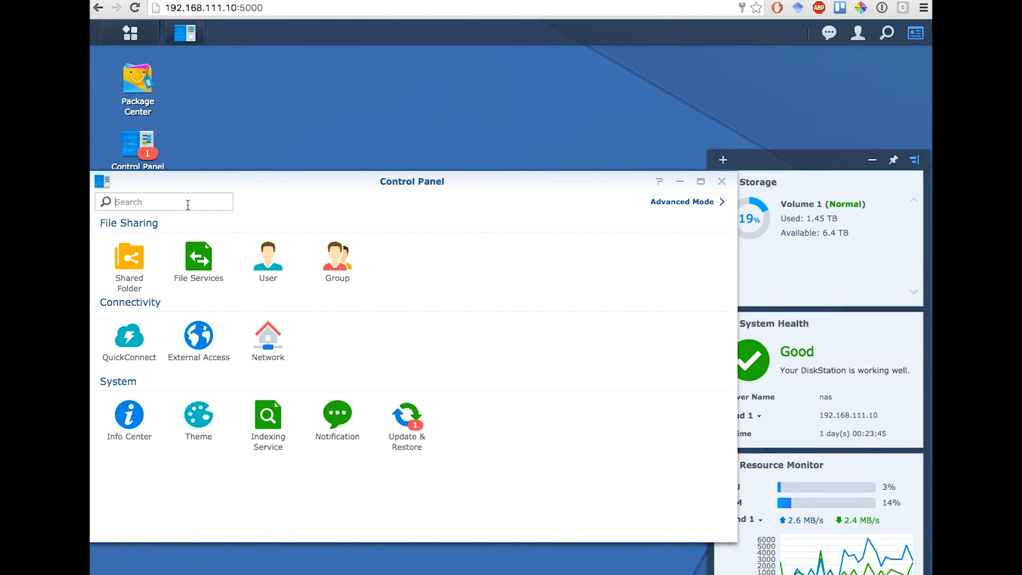
pyautogui.write('ssh')
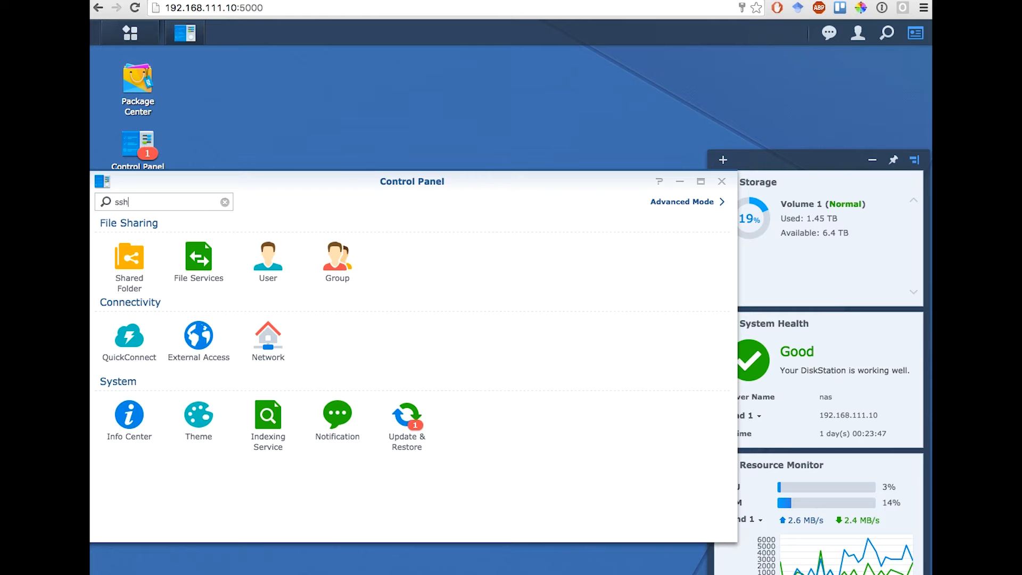
pyautogui.moveTo(184, 250)
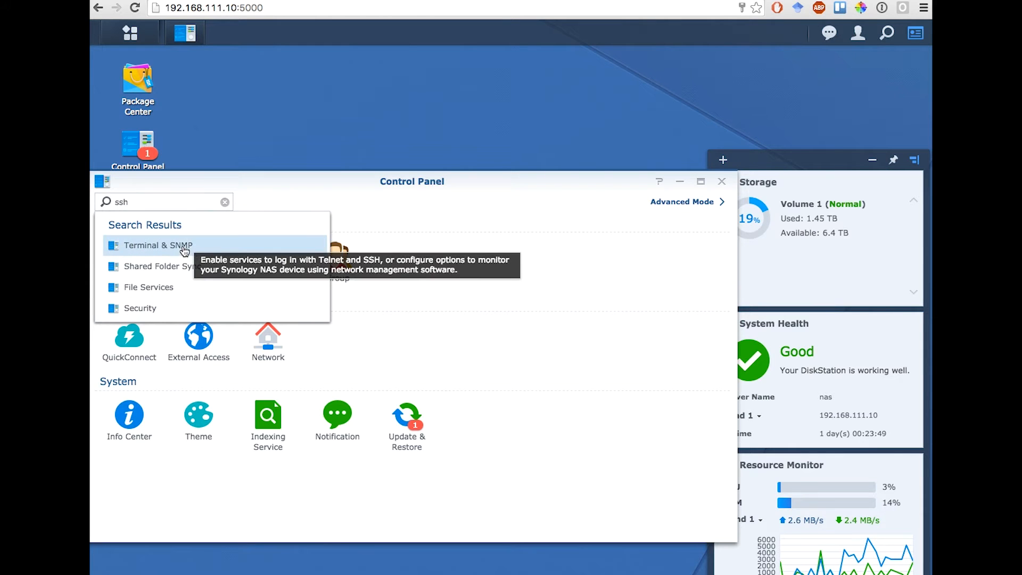
pyautogui.click(158, 246)
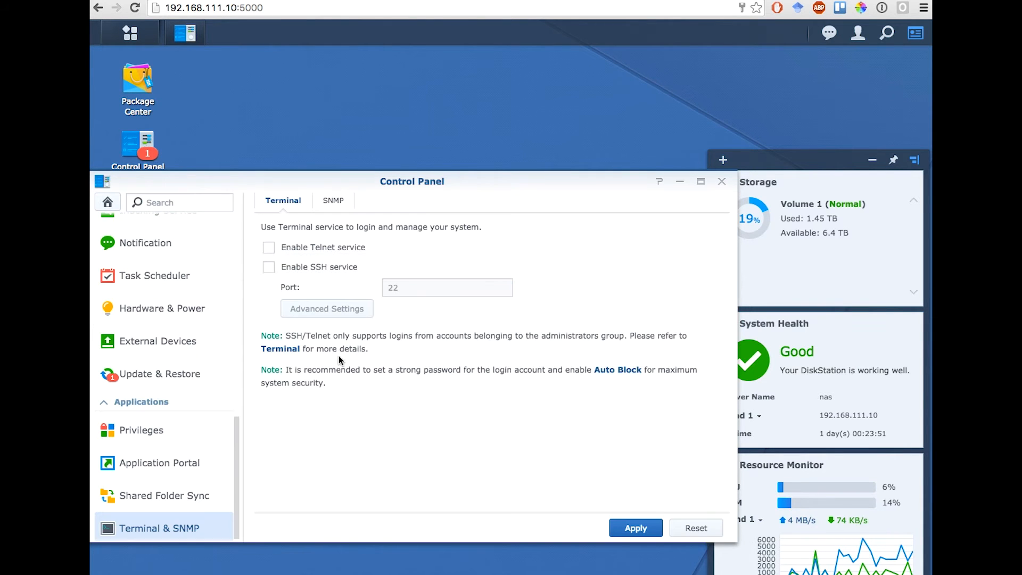
pyautogui.click(268, 266)
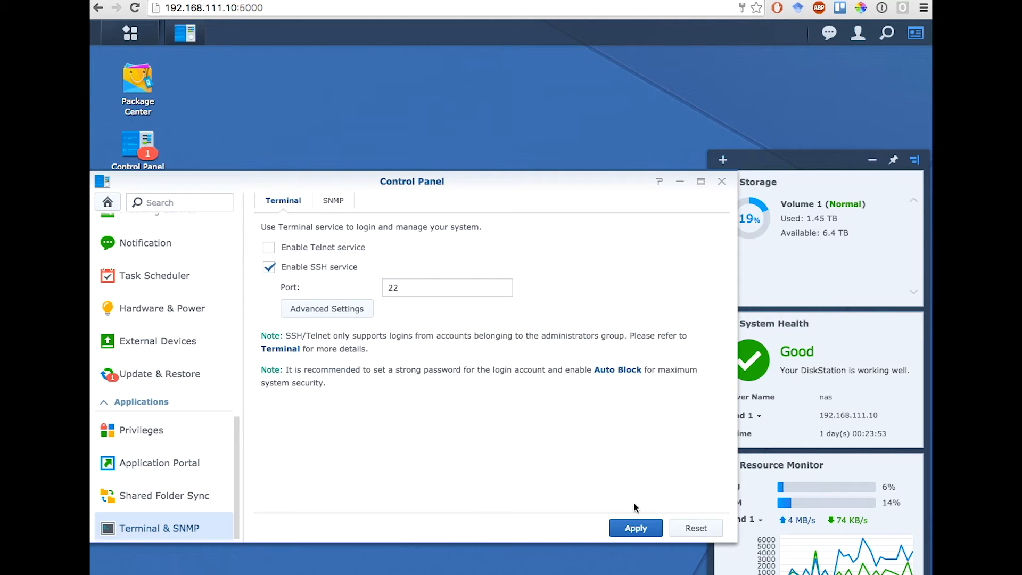
pyautogui.click(636, 543)
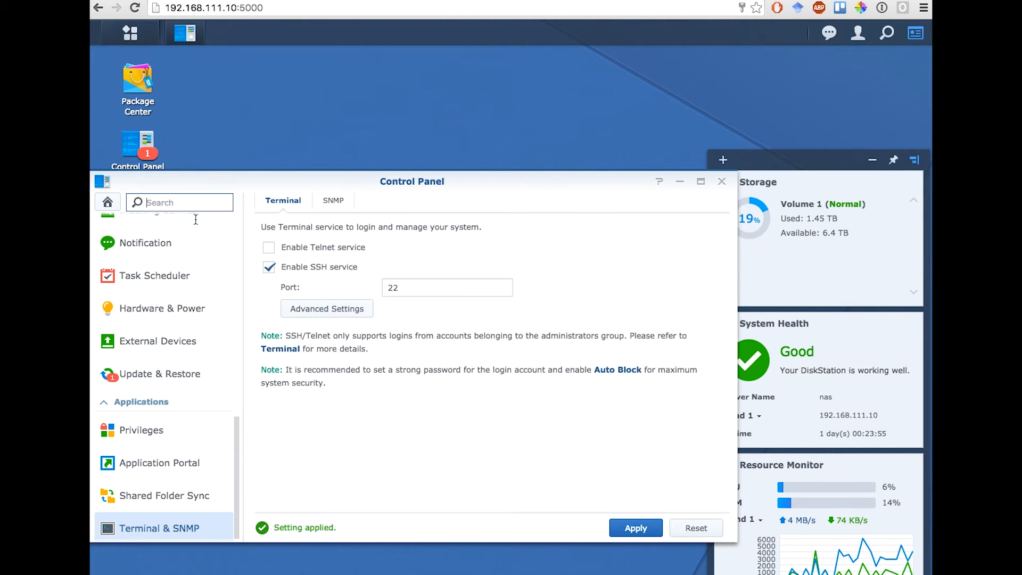
# Untick 'Disable this account' for admin in Control Panel's User settings and save
pyautogui.write('user')
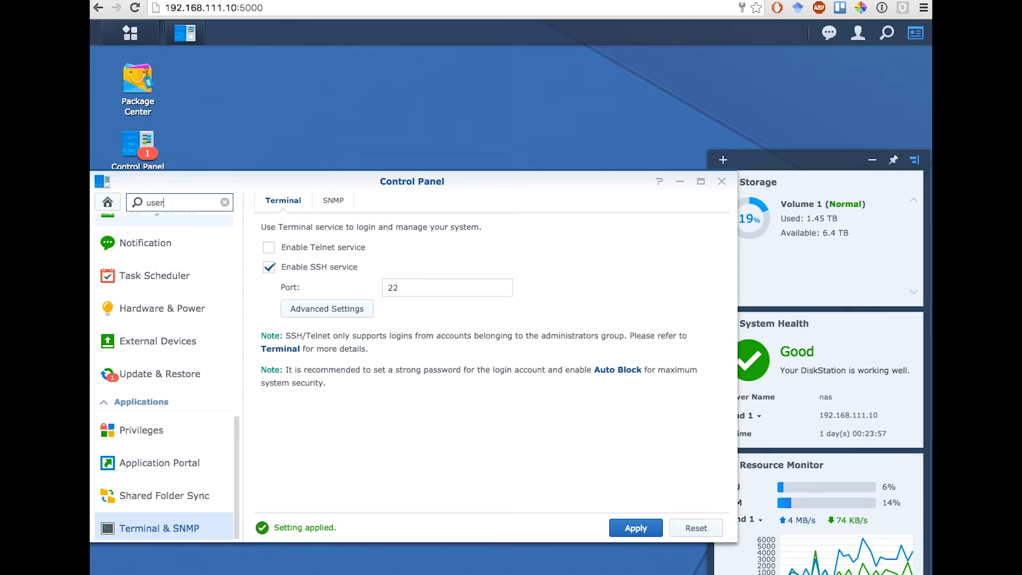
pyautogui.click(179, 202)
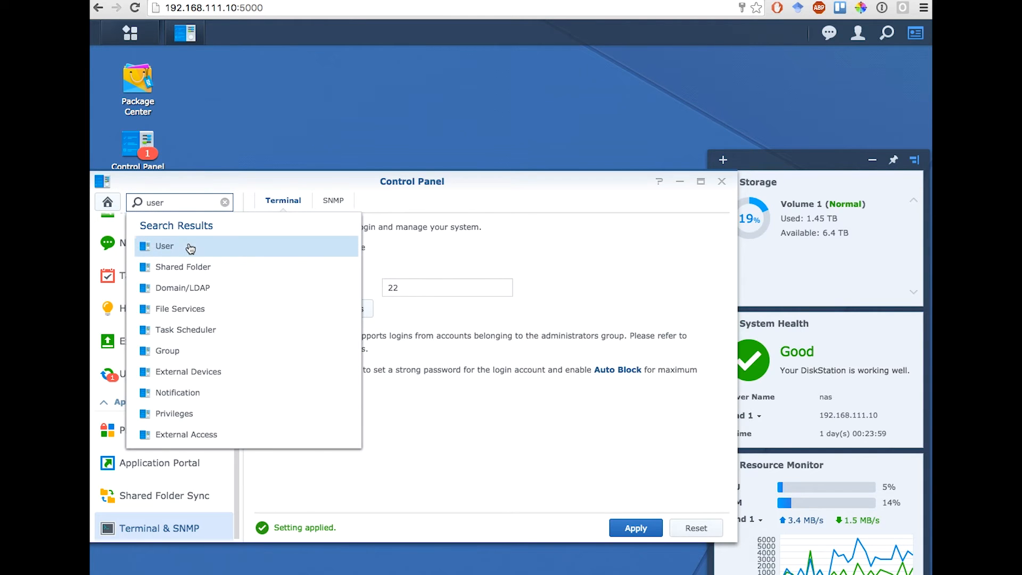
pyautogui.click(165, 246)
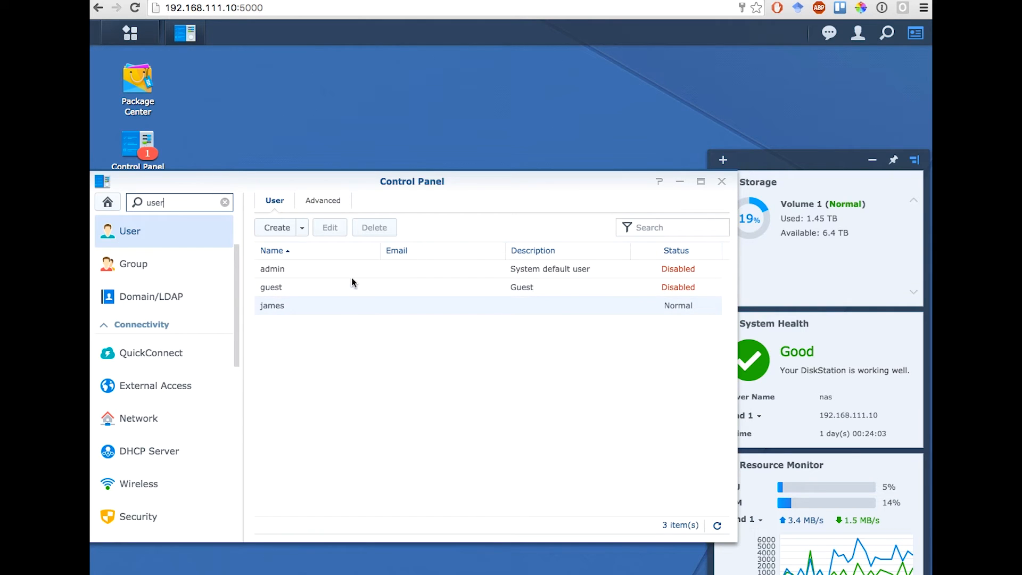
pyautogui.click(293, 269)
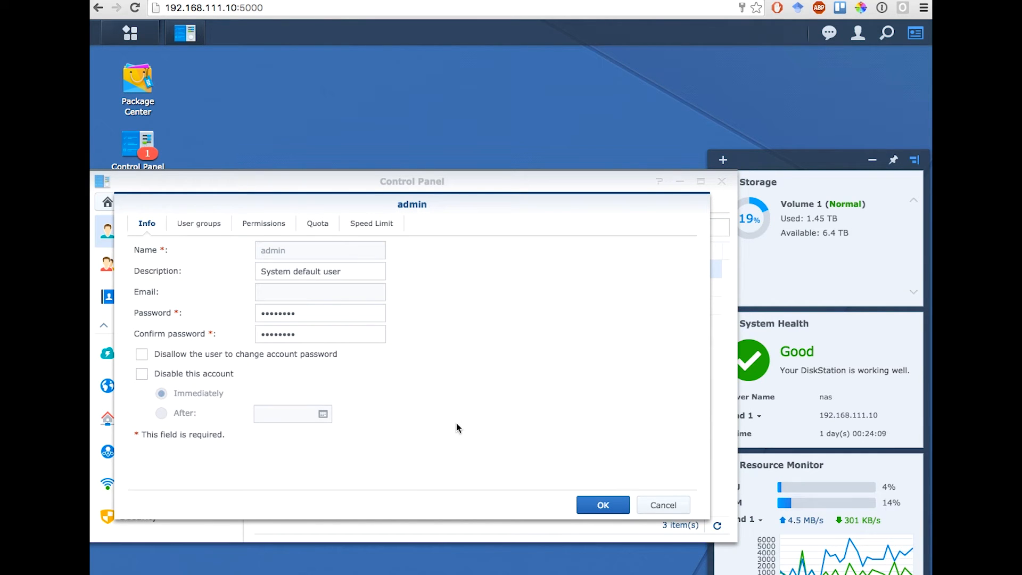
pyautogui.click(603, 505)
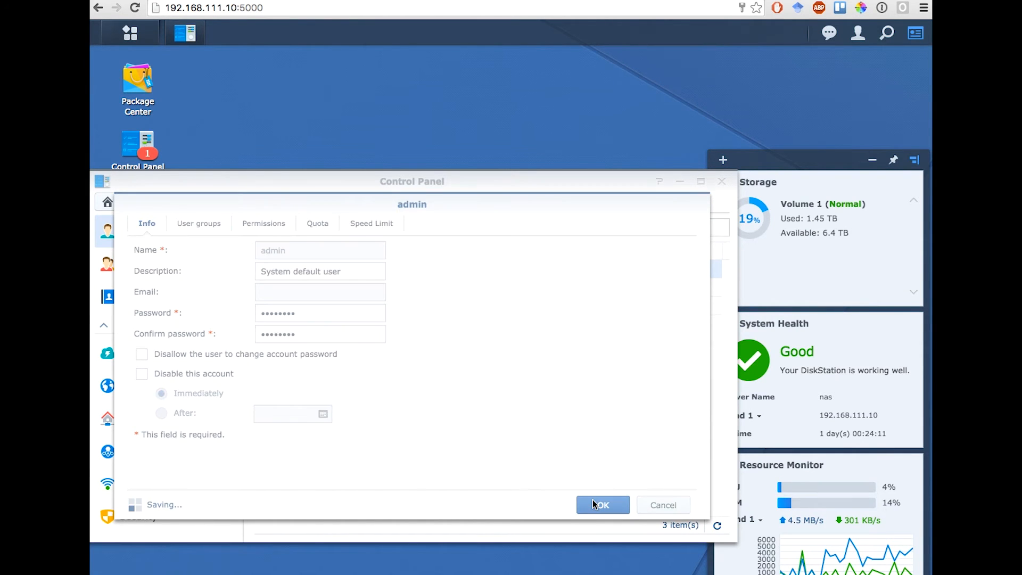
pyautogui.click(603, 505)
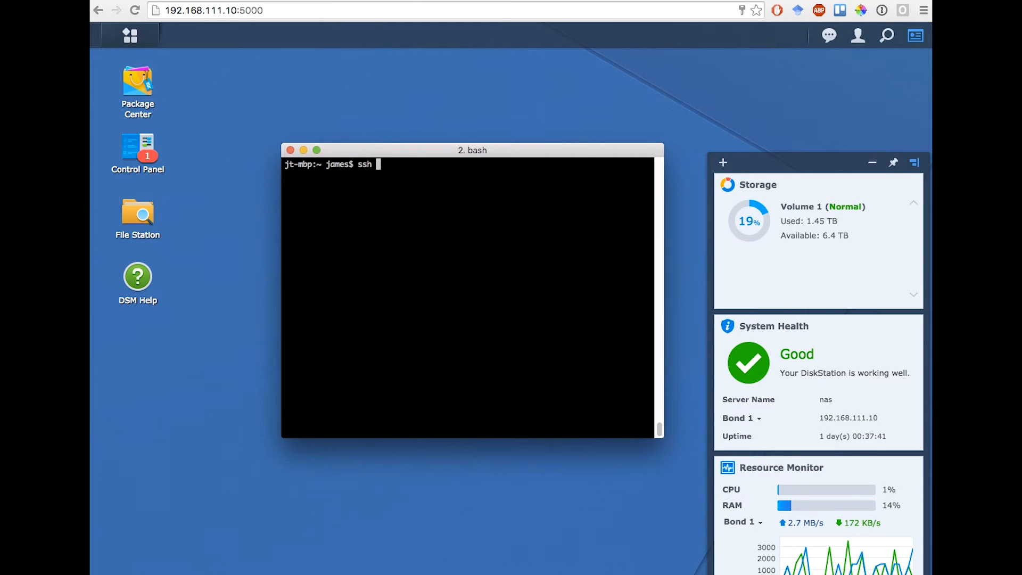
# SSH into 192.168.111.10 as admin and run cat /proc/mdstat
pyautogui.write('admin@')
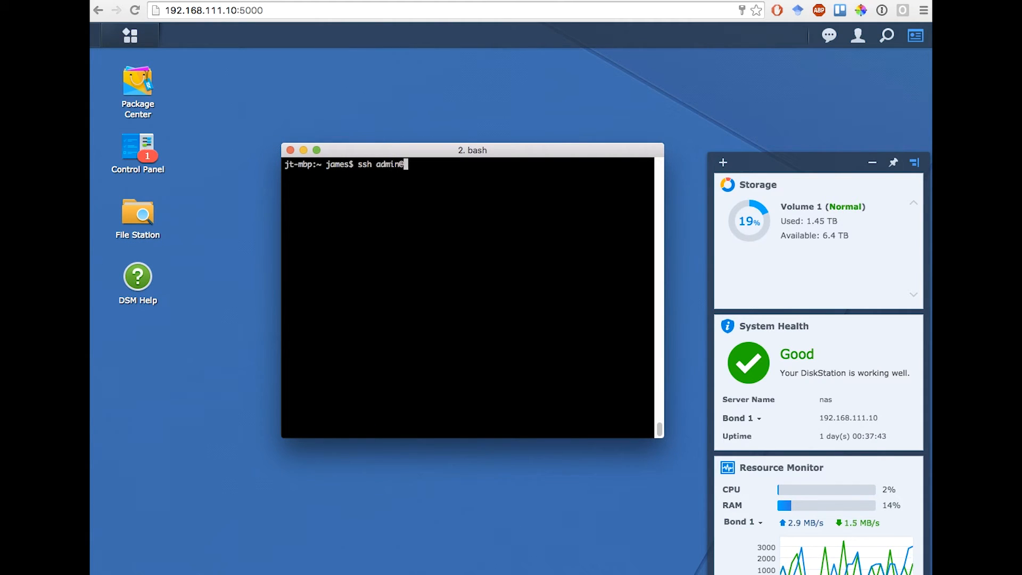
pyautogui.write('@192.168.111.10')
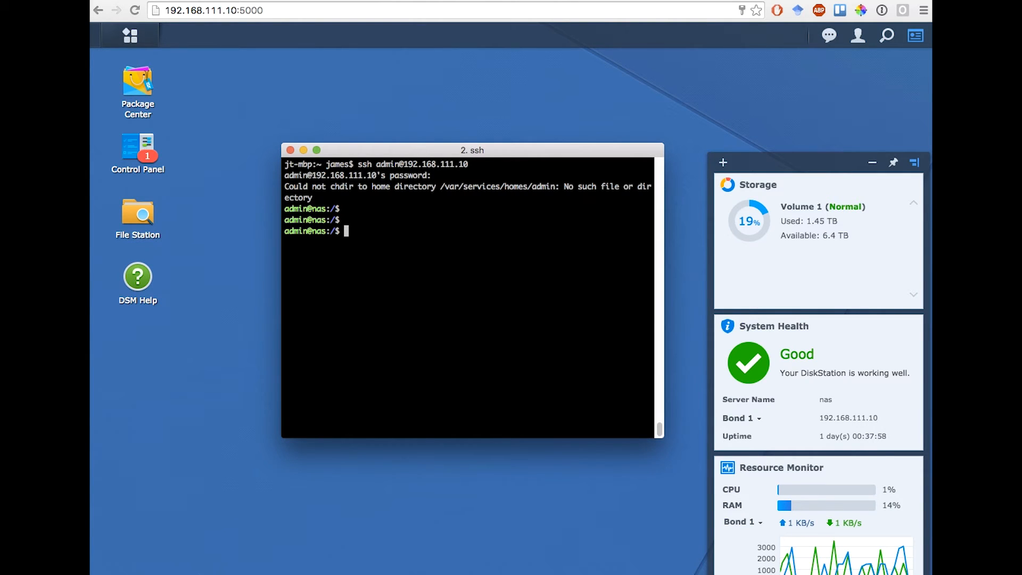
pyautogui.write('cat /')
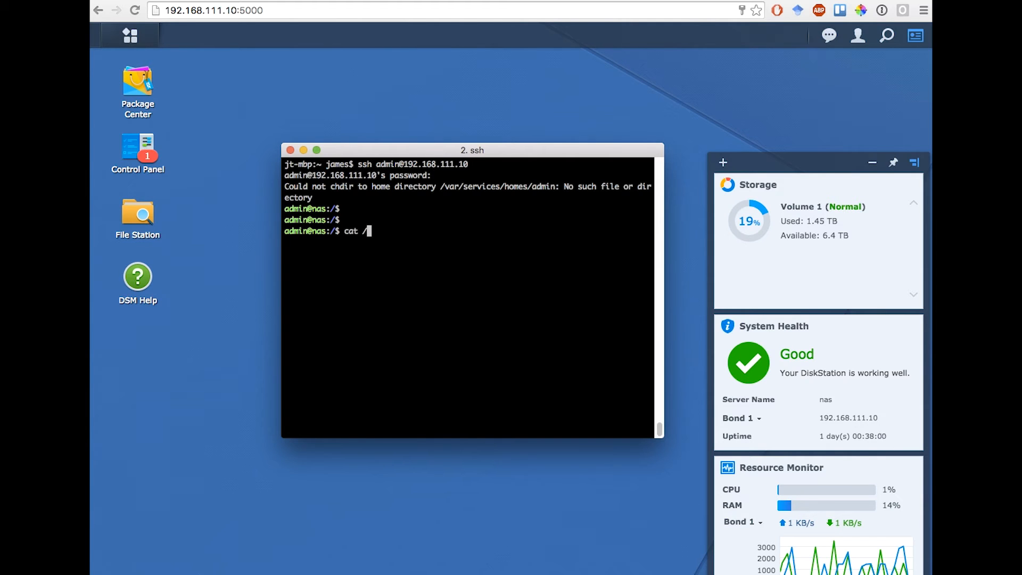
pyautogui.write('proc/mdstat')
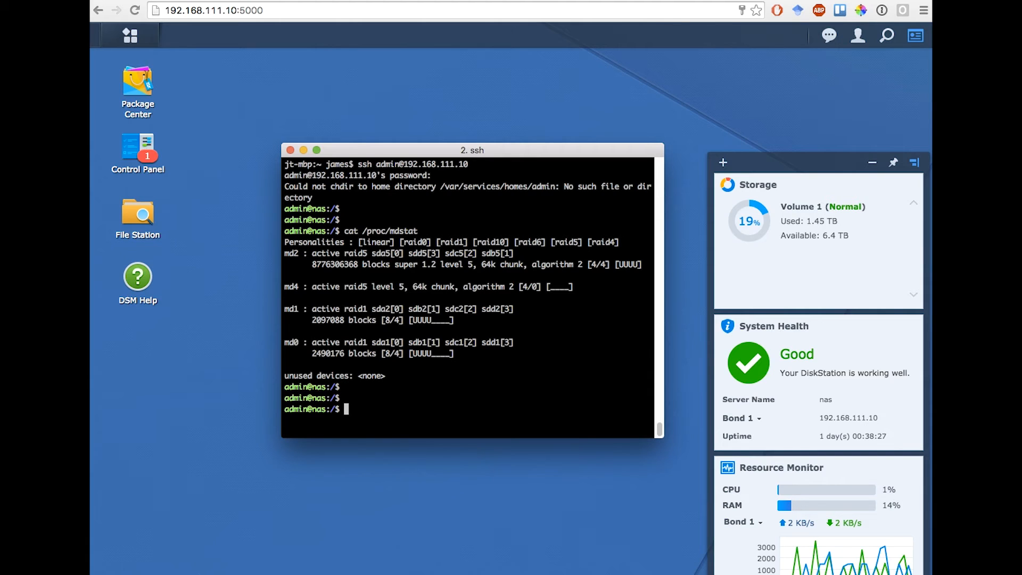
# Run ls -al /dev | grep sd to list disks sde through sdh and partitions
pyautogui.write('ls -al')
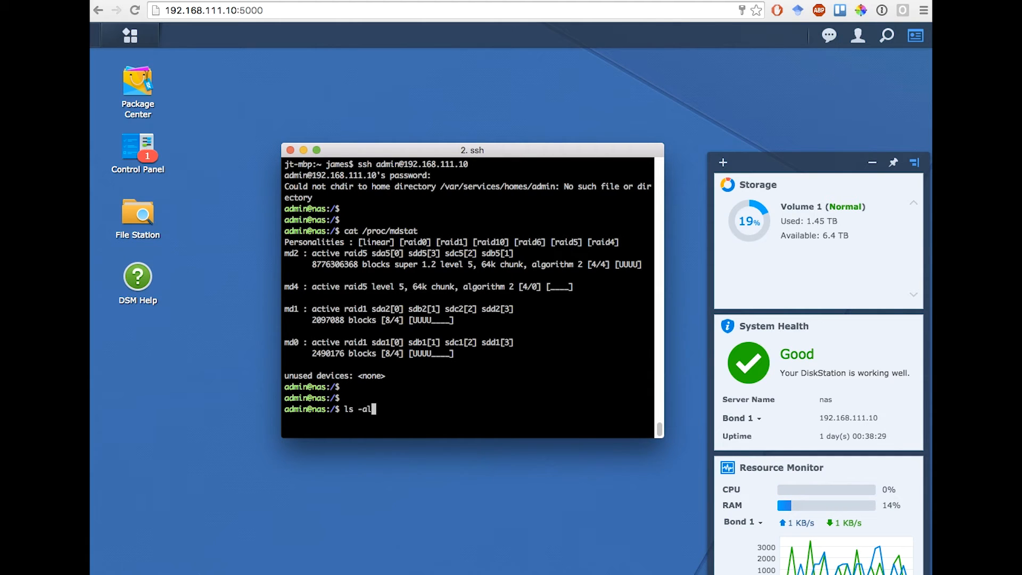
pyautogui.write('/d')
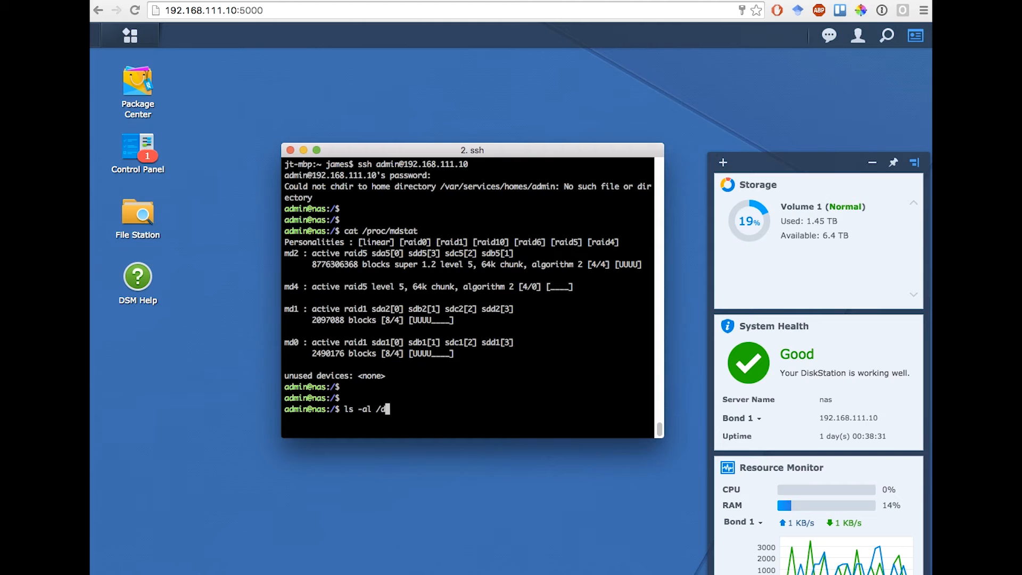
pyautogui.write('ev | gr')
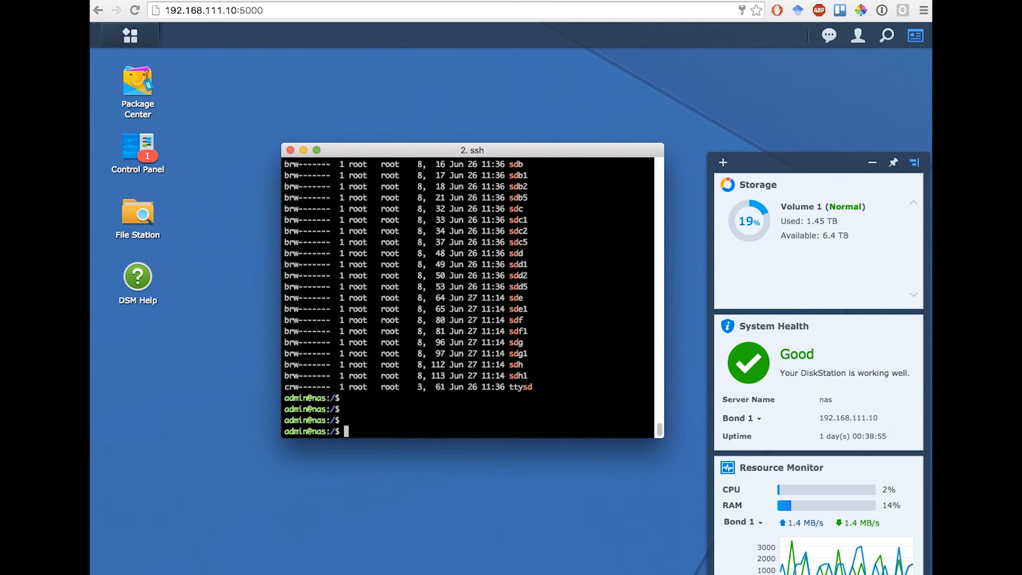
pyautogui.write('sudo')
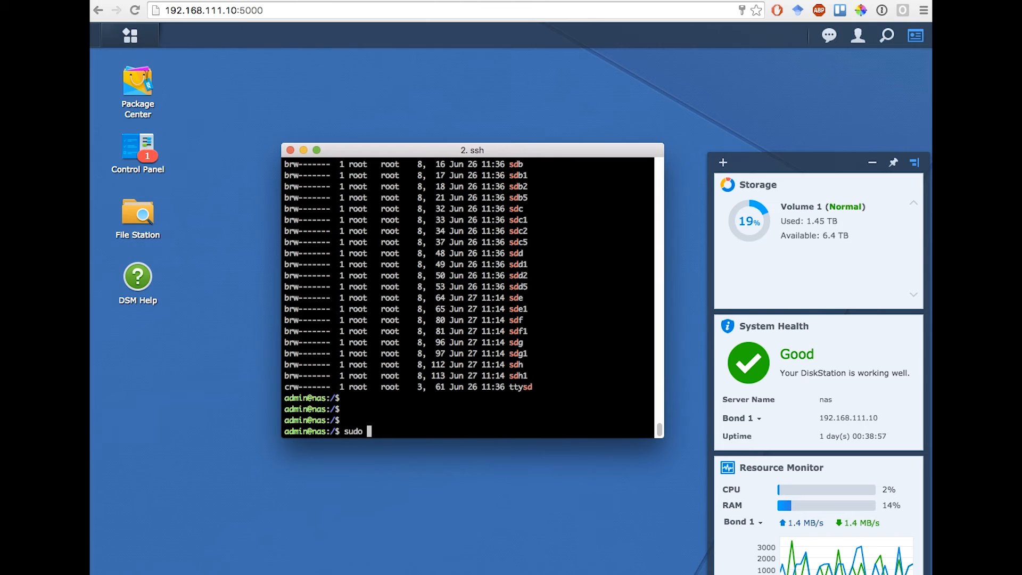
# Run sudo mdadm --examine /dev/sde1 to read its RAID superblock
pyautogui.write('mdadm')
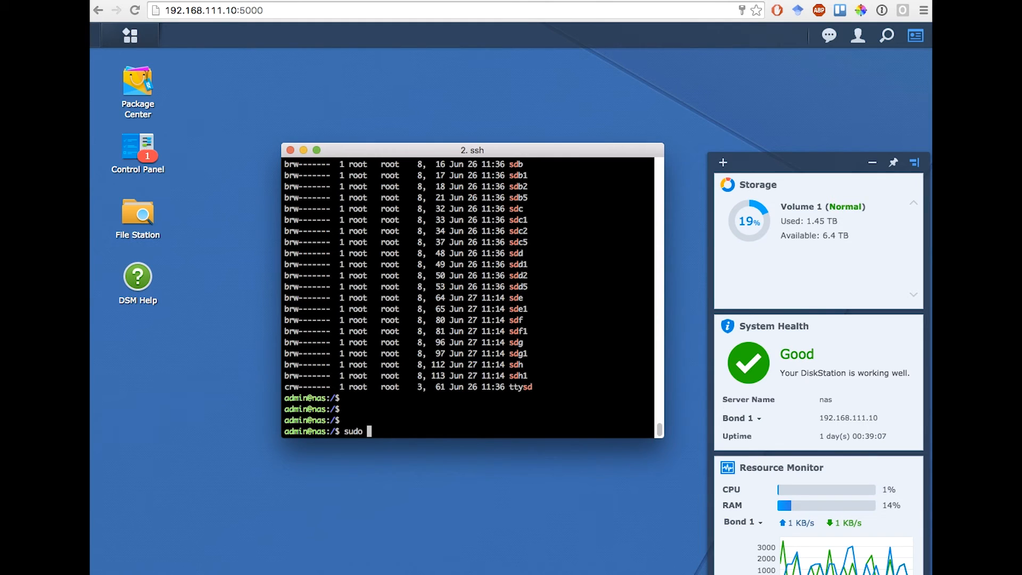
pyautogui.write('admn')
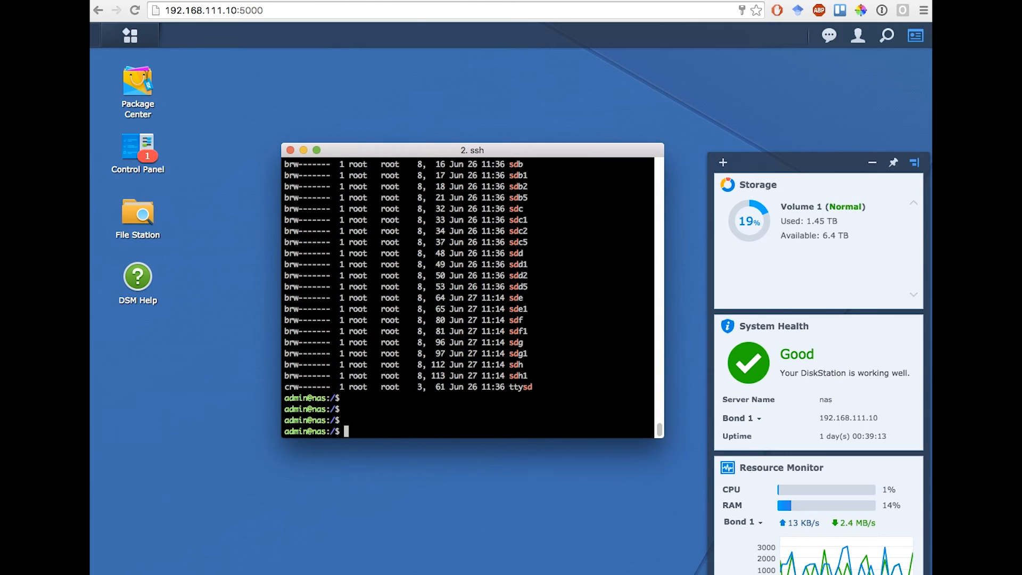
pyautogui.write('sudo md')
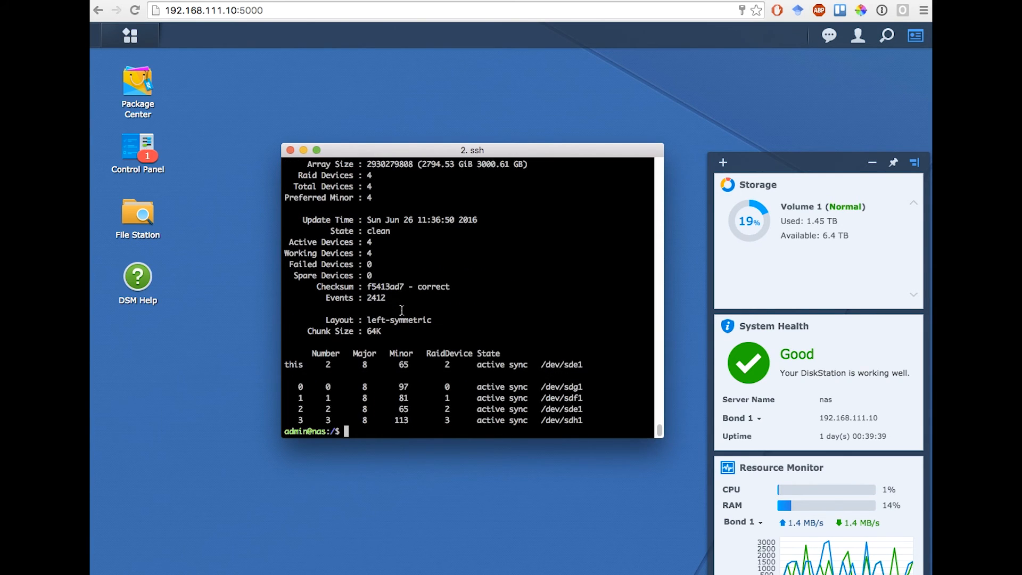
pyautogui.write('sudo mdadm --examine /dev/sde1')
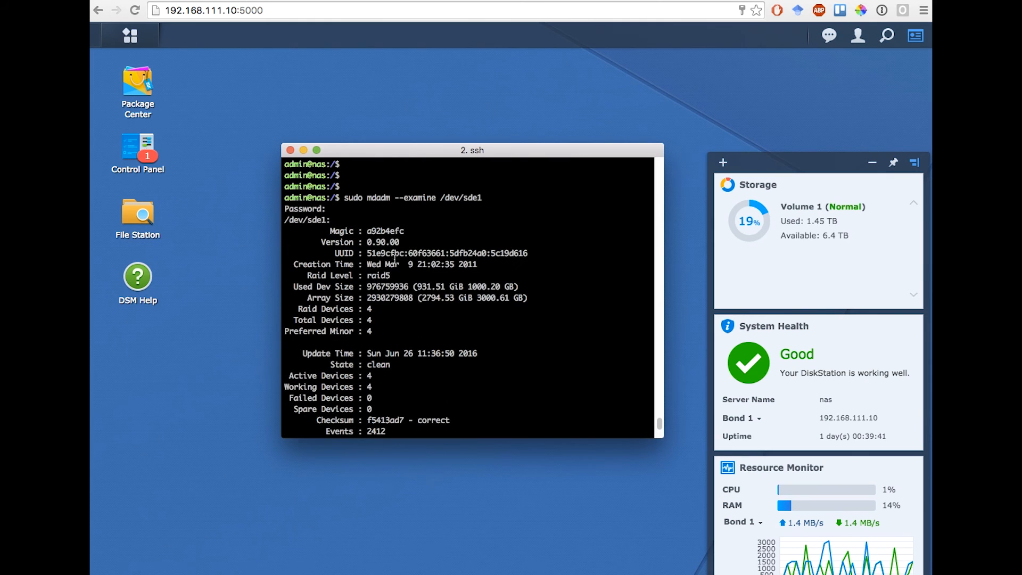
pyautogui.moveTo(418, 297); pyautogui.dragTo(528, 297)
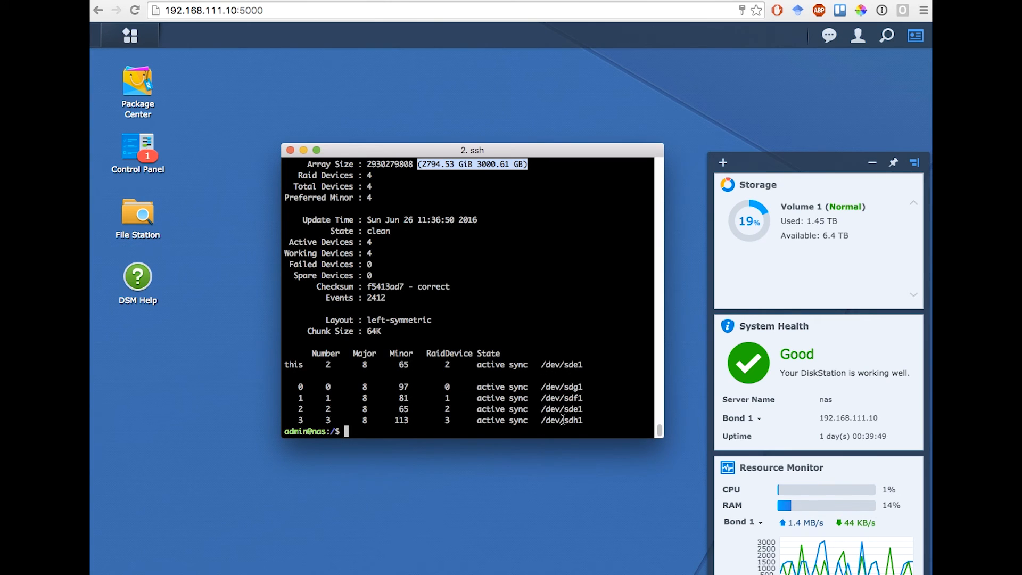
pyautogui.write('sudo adm')
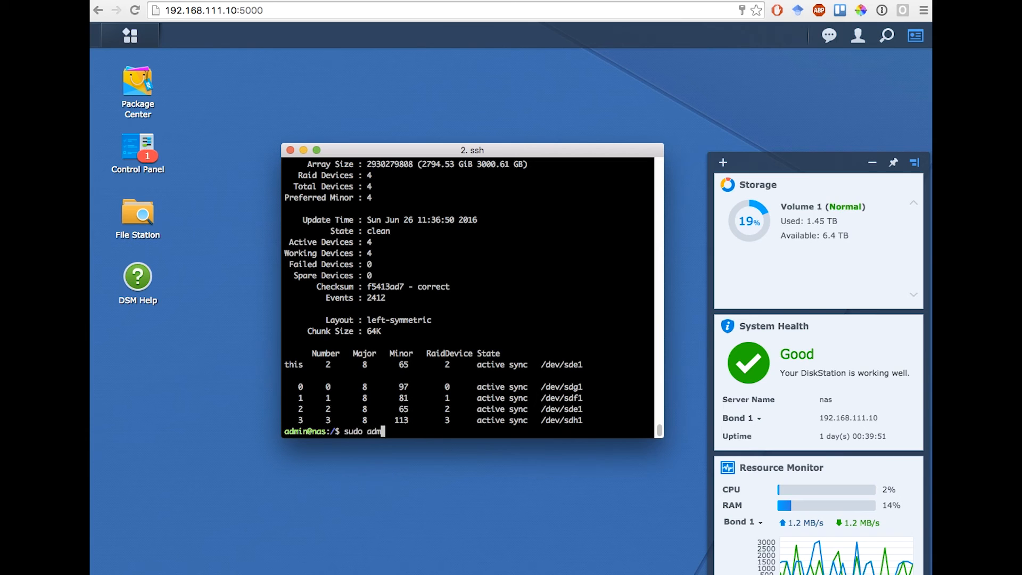
# Run sudo mdadm --assemble /dev/md3 with /dev/sde1, sdf1, sdg1 and sdh1
pyautogui.write('mdadm')
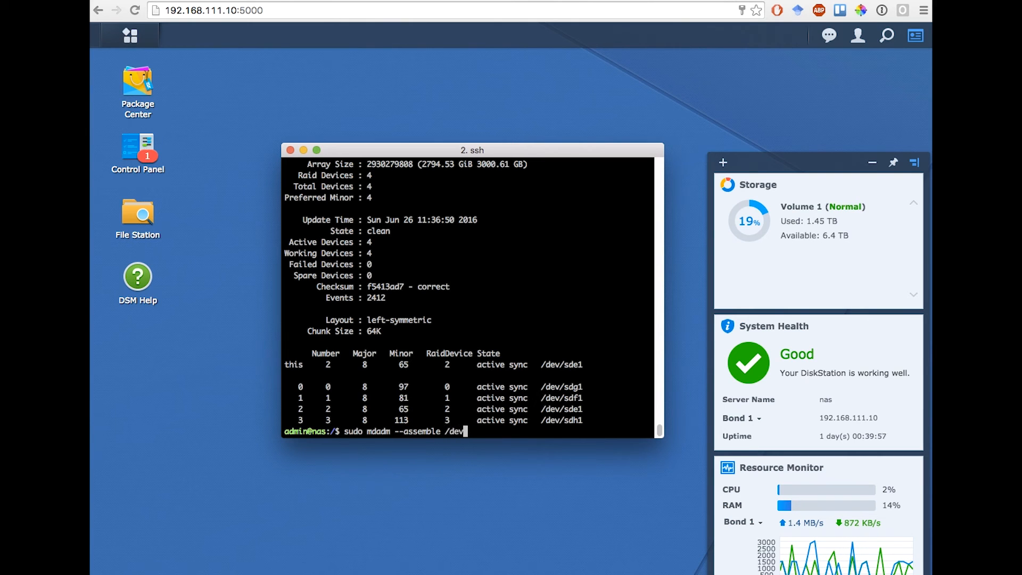
pyautogui.write('/md3')
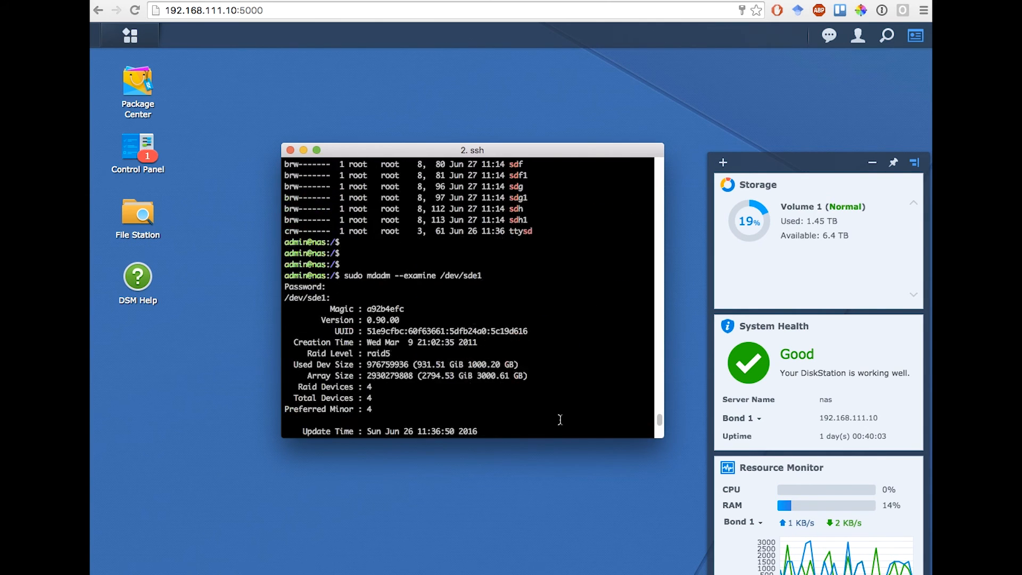
pyautogui.write('sudo mdadm --assemble /dev/md3')
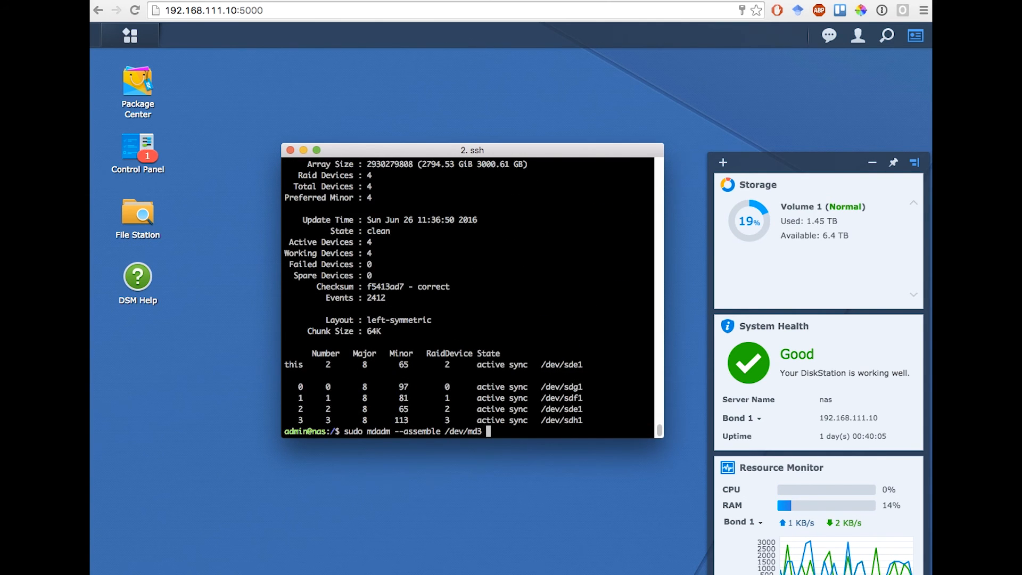
pyautogui.write('/dev/')
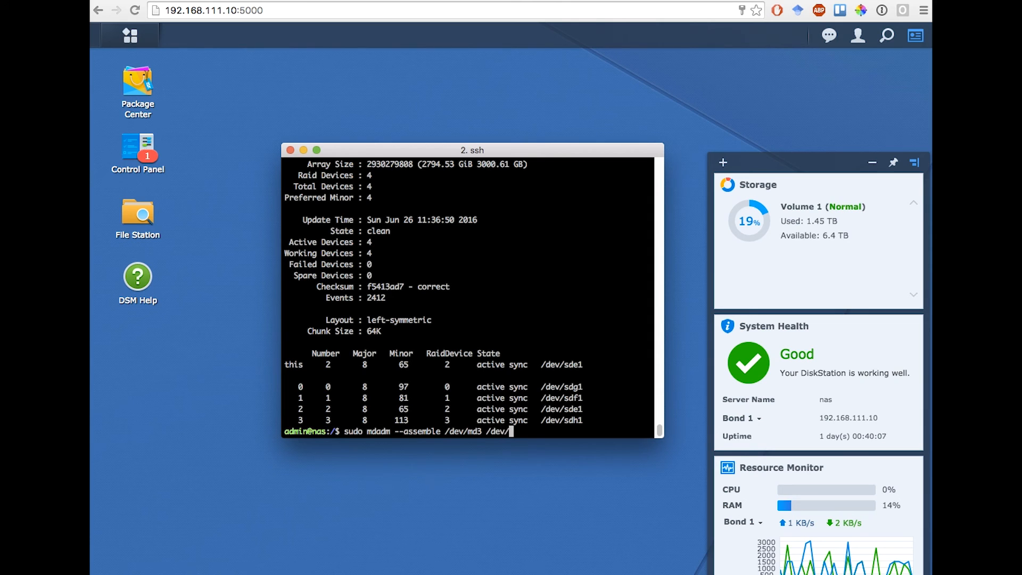
pyautogui.write('sde1 /dev/s')
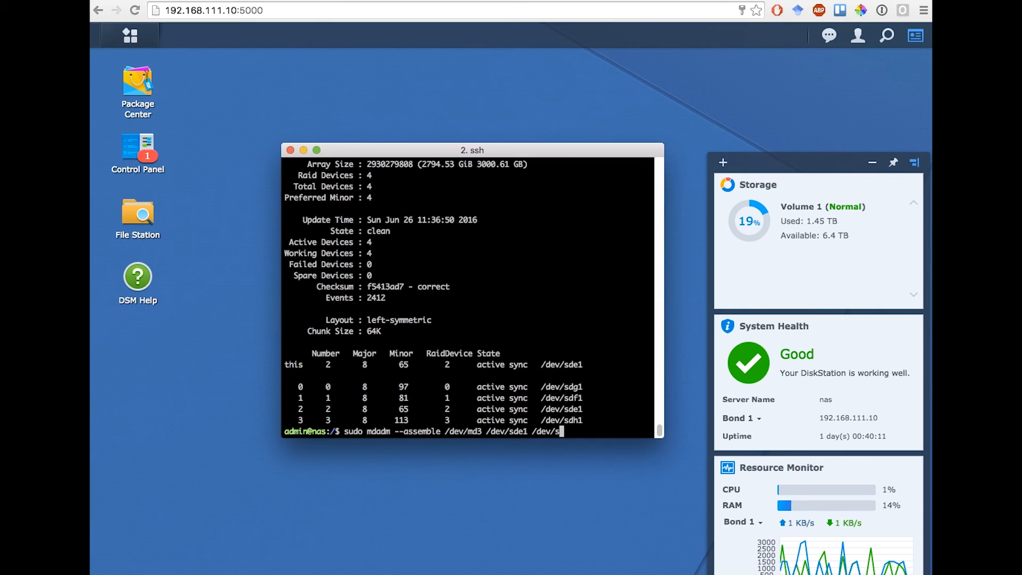
pyautogui.write('df1 /dev/sdg1 /dev/s')
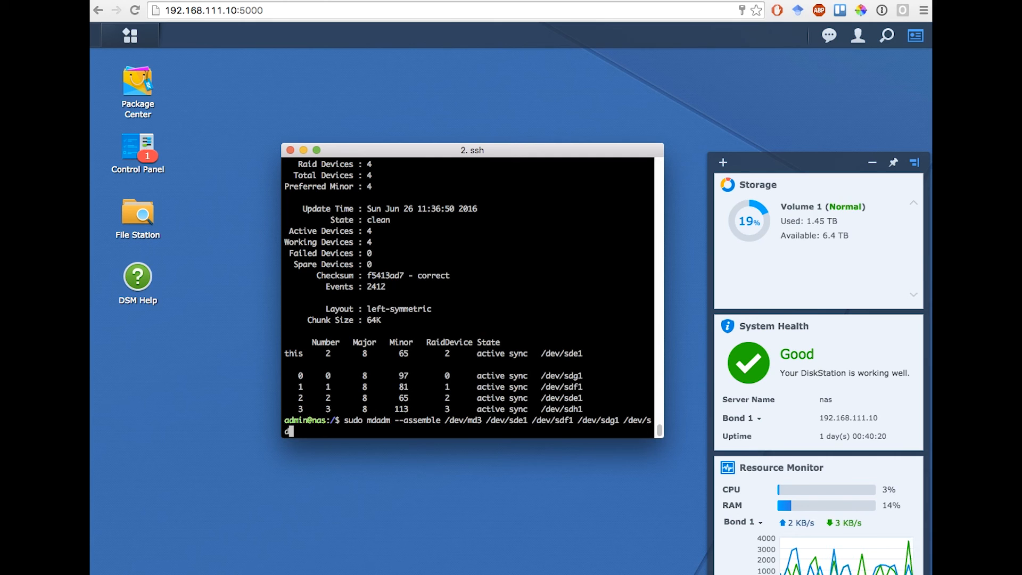
pyautogui.write('dh1')
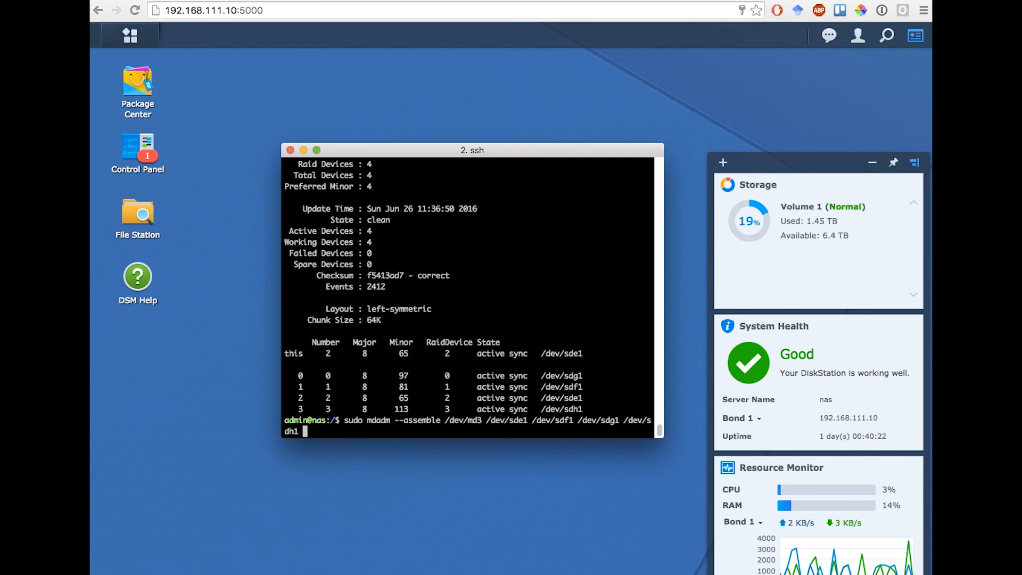
pyautogui.press('Return')
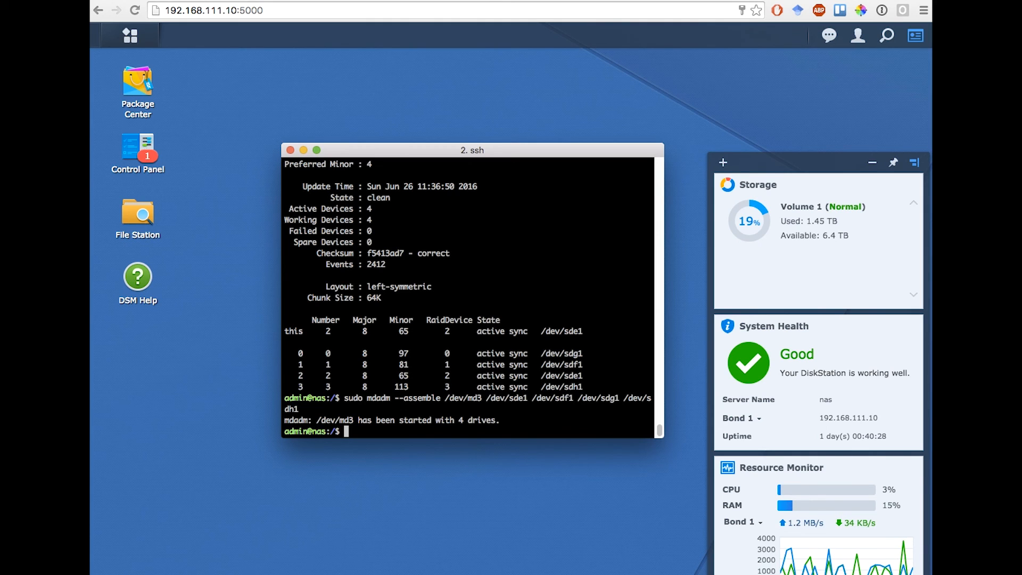
# Run mkdir /oldraid to create the mount-point directory
pyautogui.write('m')
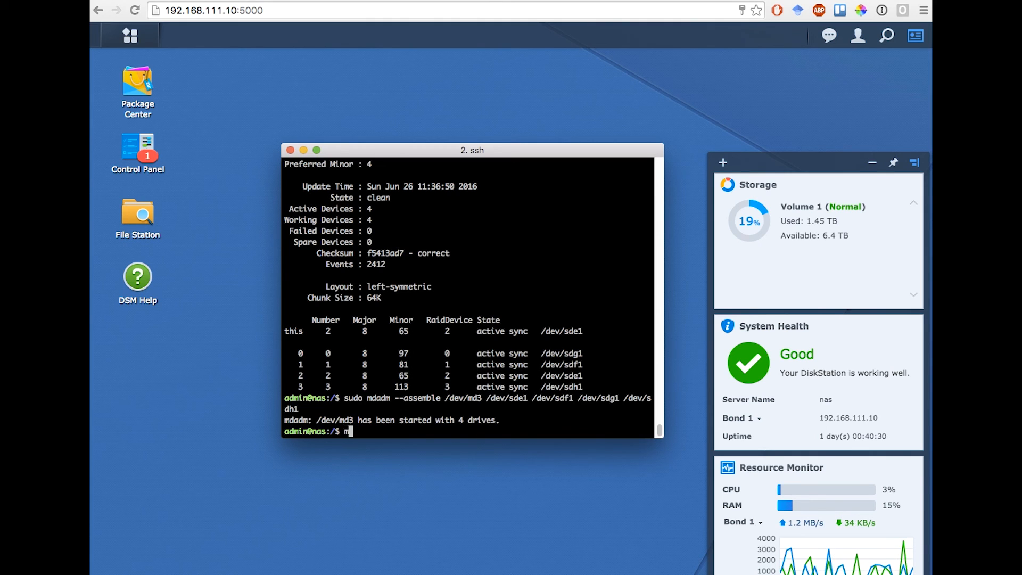
pyautogui.write('kdir')
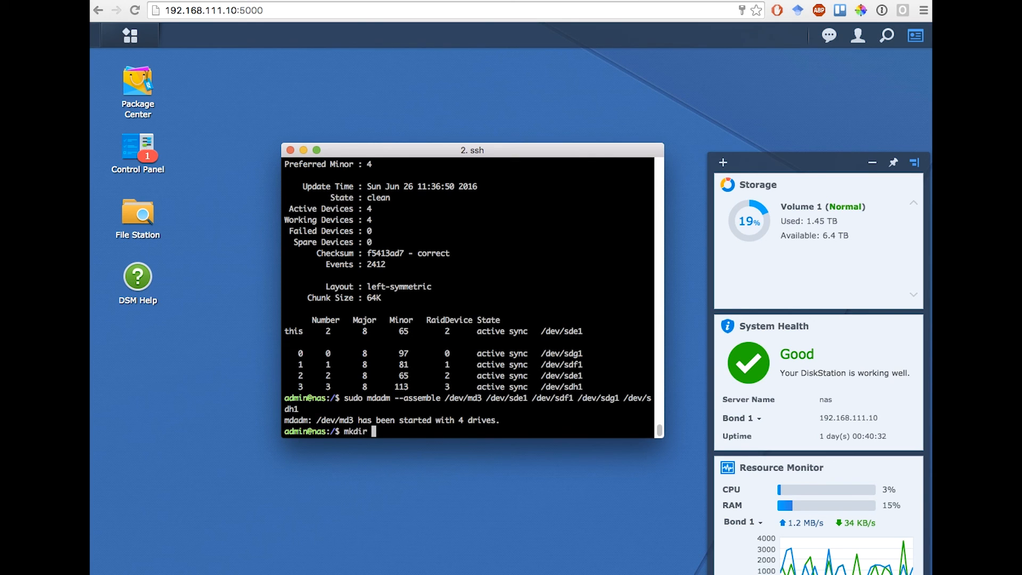
pyautogui.write('/oldraid')
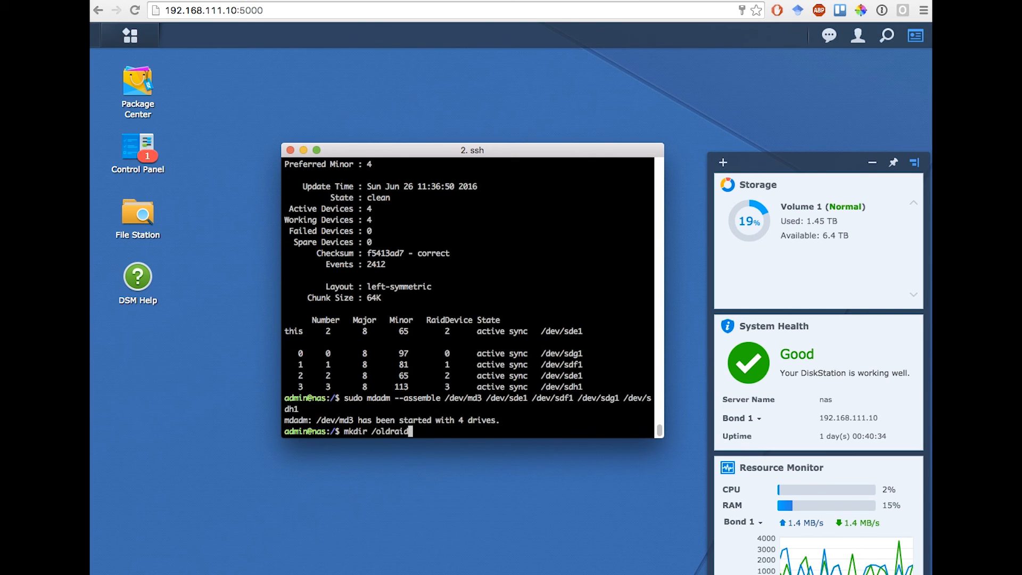
pyautogui.press('Return')
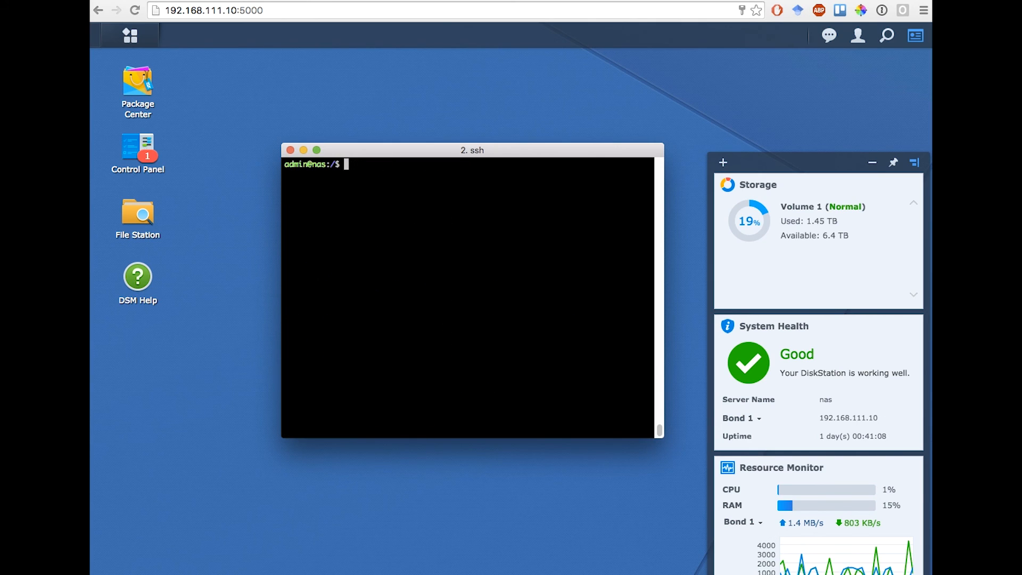
# Run sudo mount /dev/md3 /oldraid in the SSH session
pyautogui.write('sudo mount')
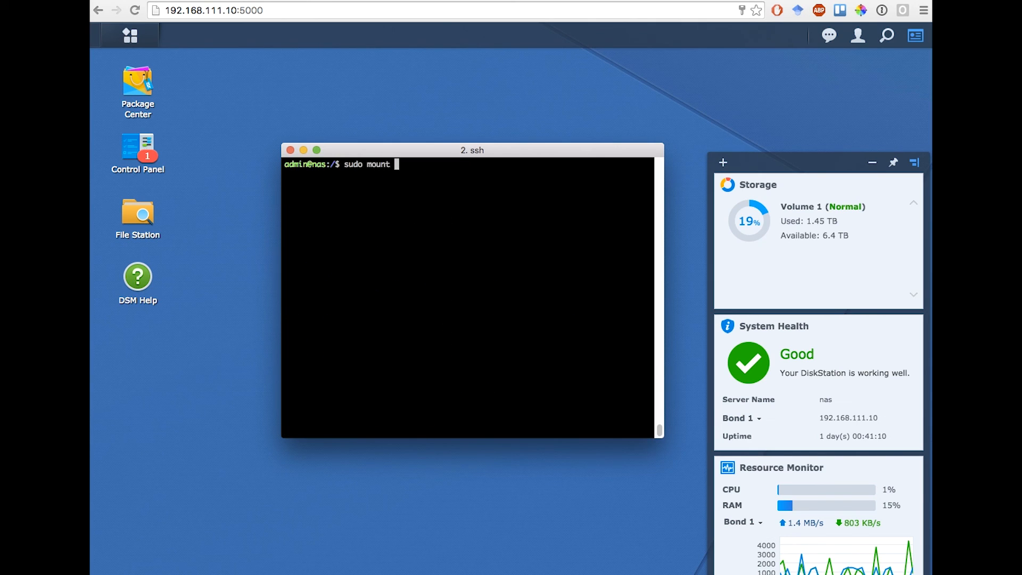
pyautogui.write('/dev/md3')
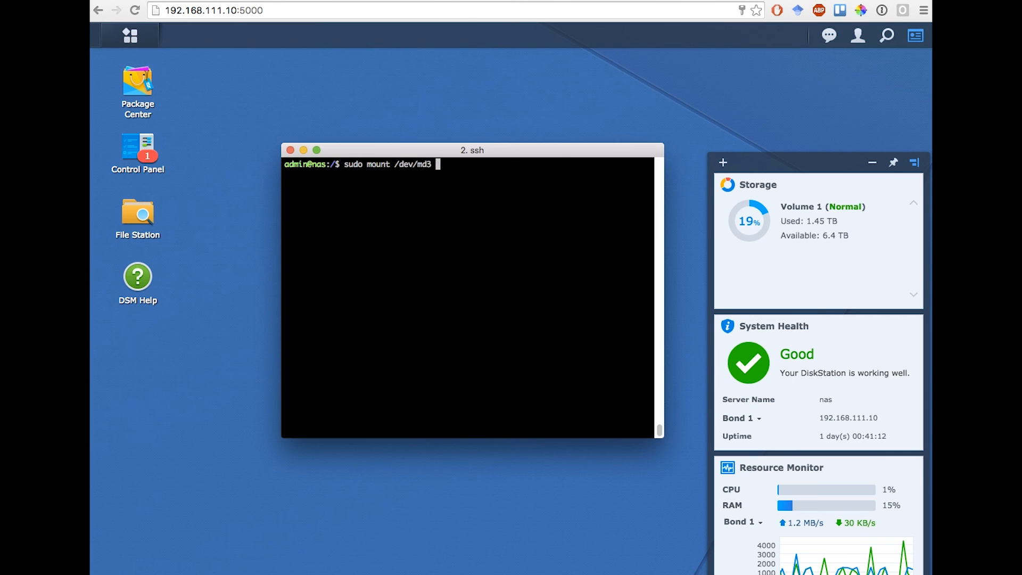
pyautogui.write('/')
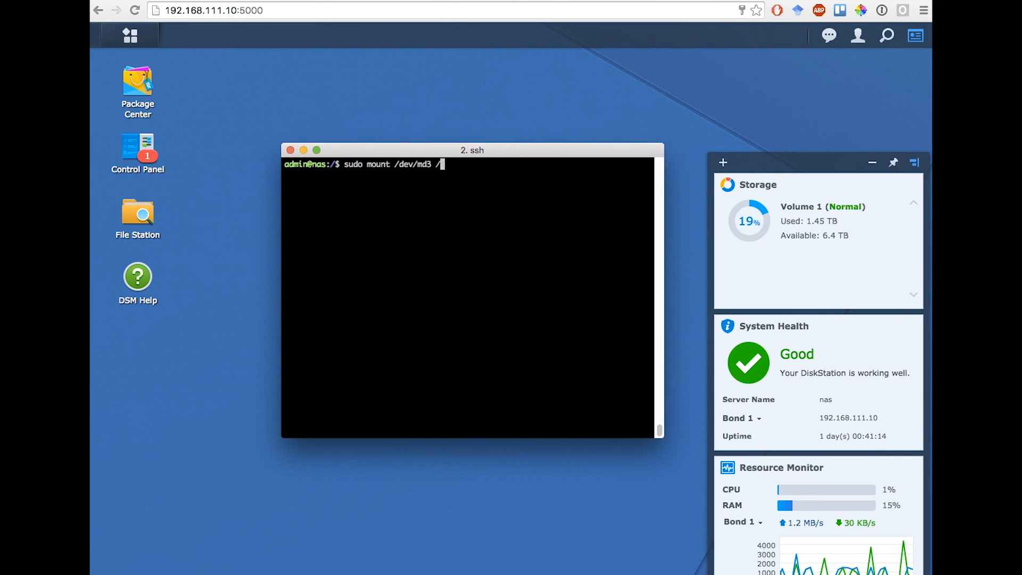
pyautogui.write('oldraid')
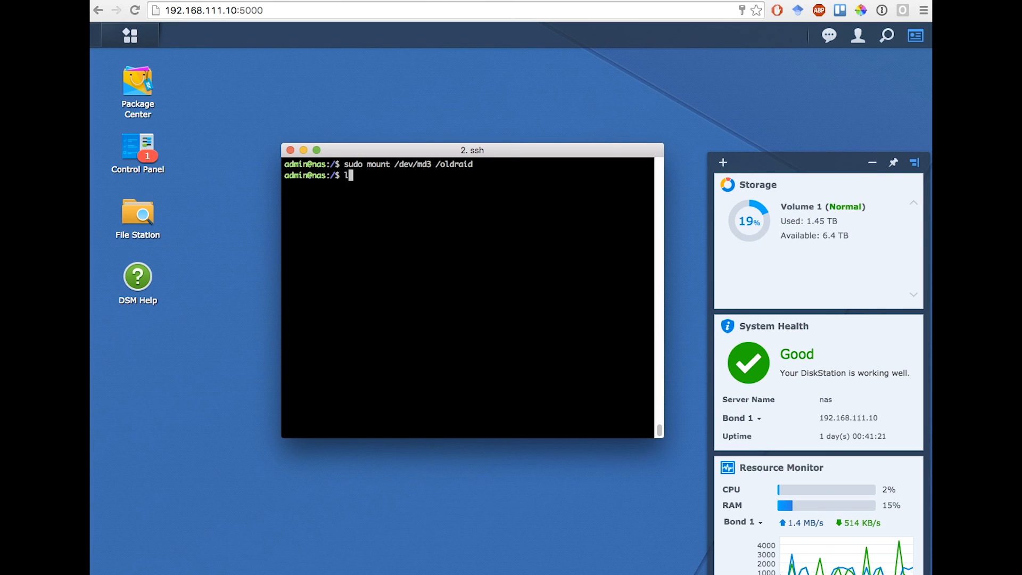
# List /oldraid, showing james.tar.gz archive parts and movies, music and photos folders
pyautogui.write('s oldraid/')
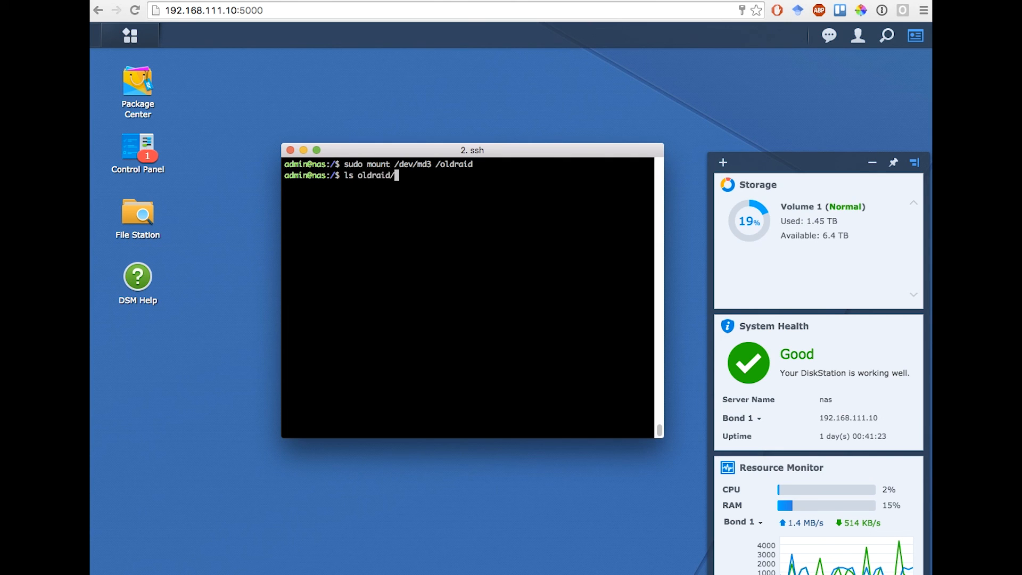
pyautogui.press('Tab')
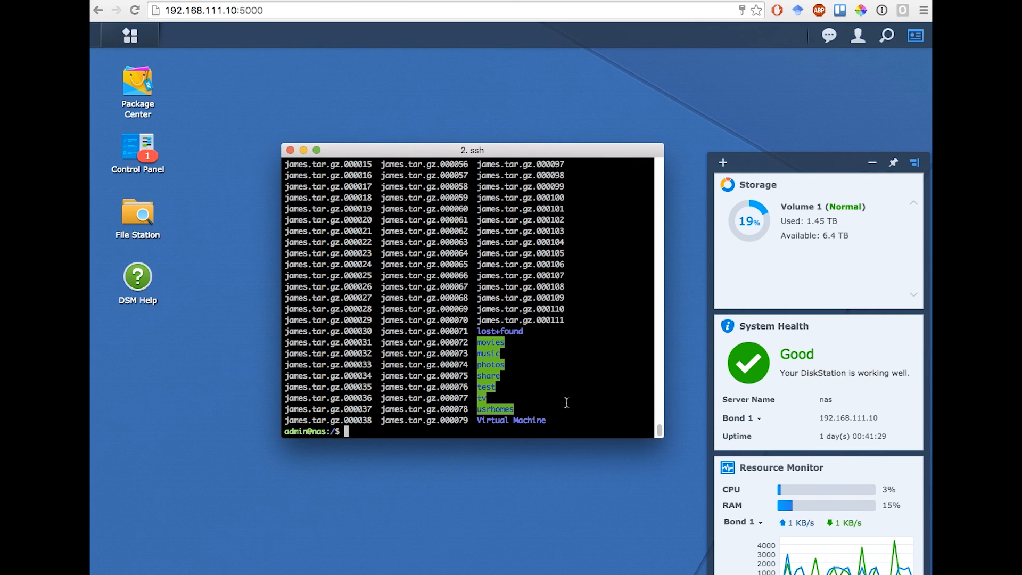
pyautogui.write('cp')
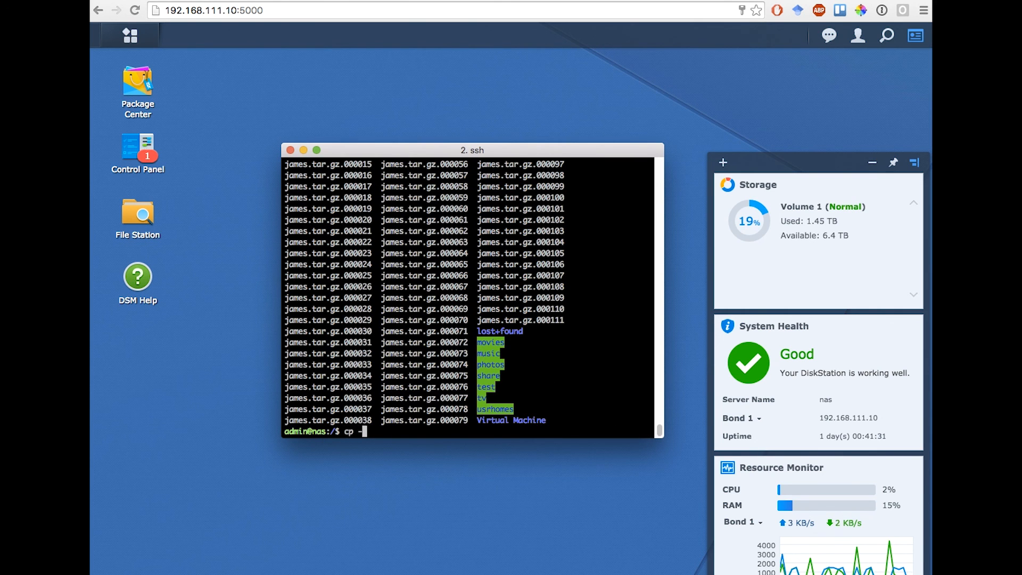
# Abandon the cp -R /oldraid/ to /volume1/ copy and exit the SSH session
pyautogui.write('-R /oldraid/ /')
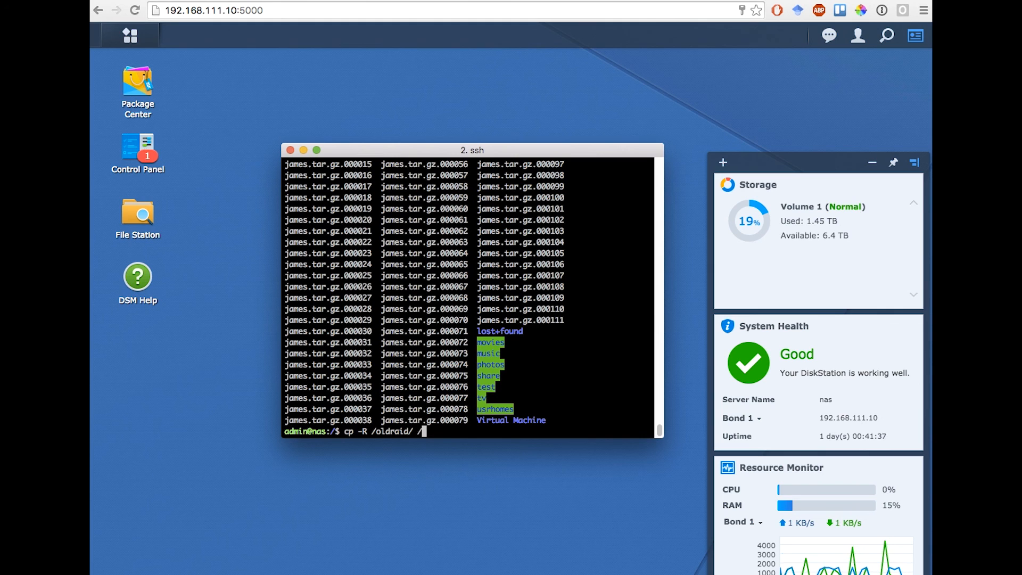
pyautogui.write('volume1/^C')
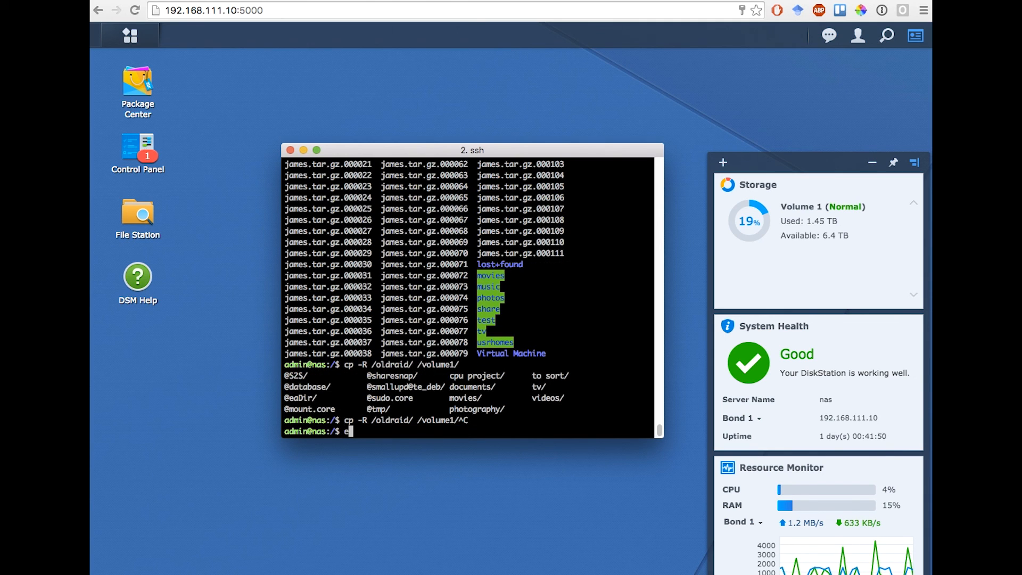
pyautogui.write('exit')
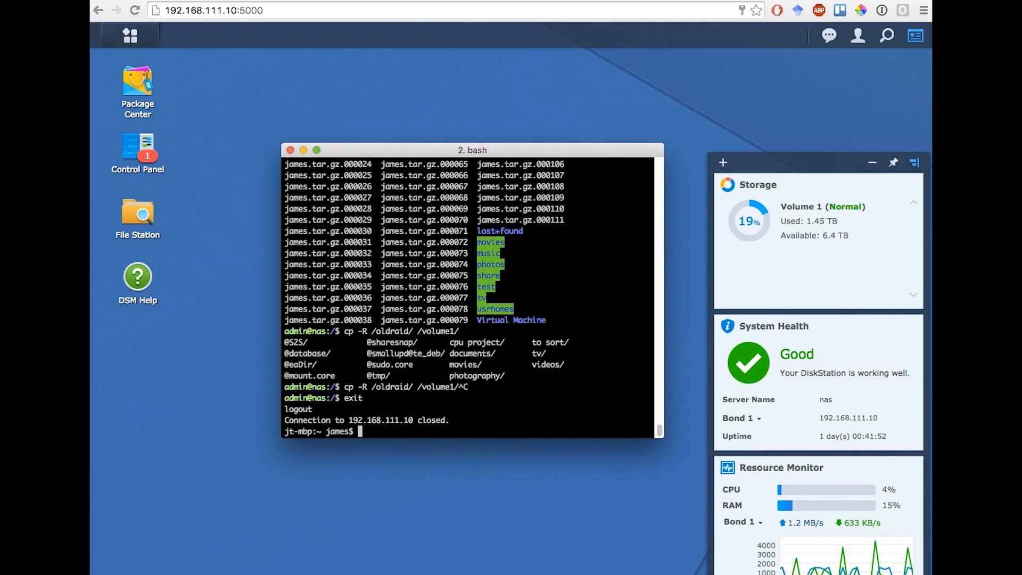